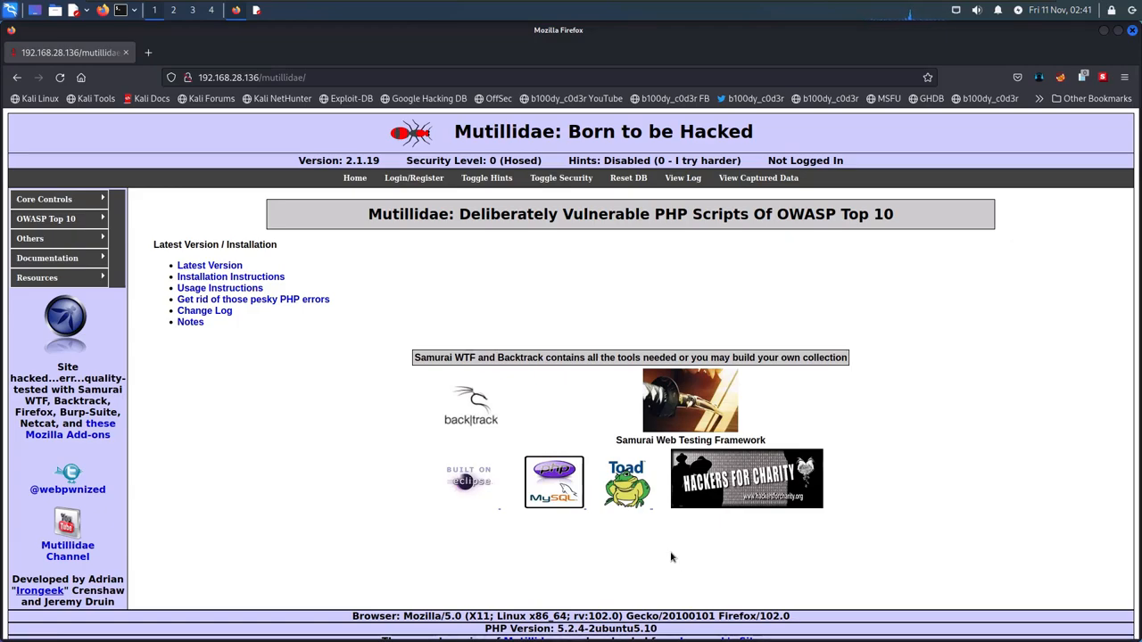
mouse_move(157, 225)
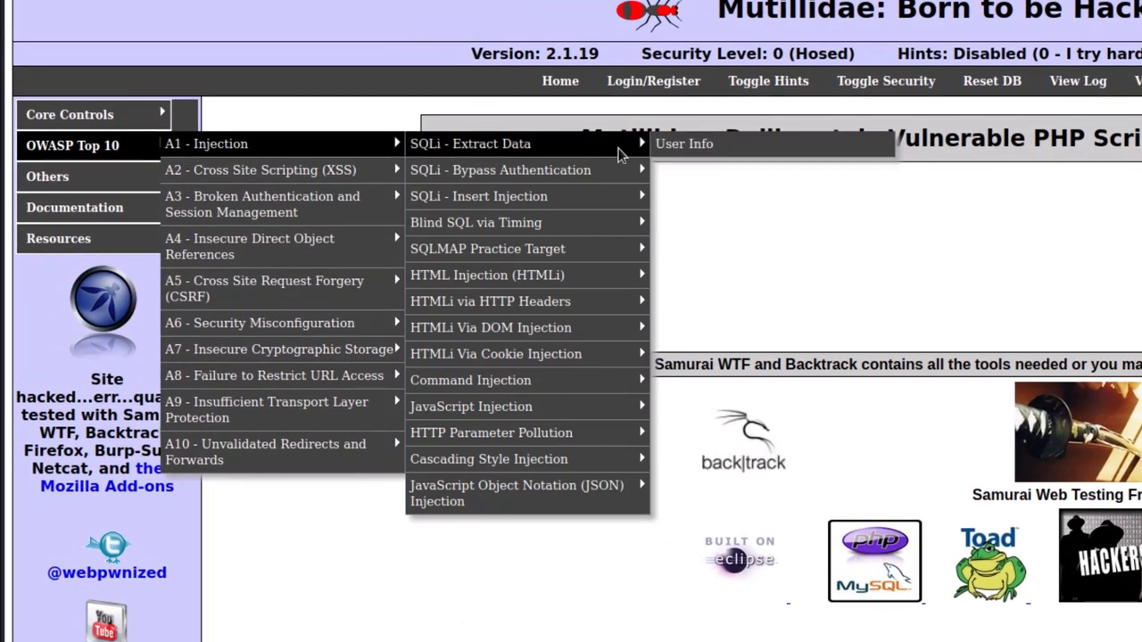
Step: View the account details for username bloody with its password on the User Info page
click(683, 143)
text(b)
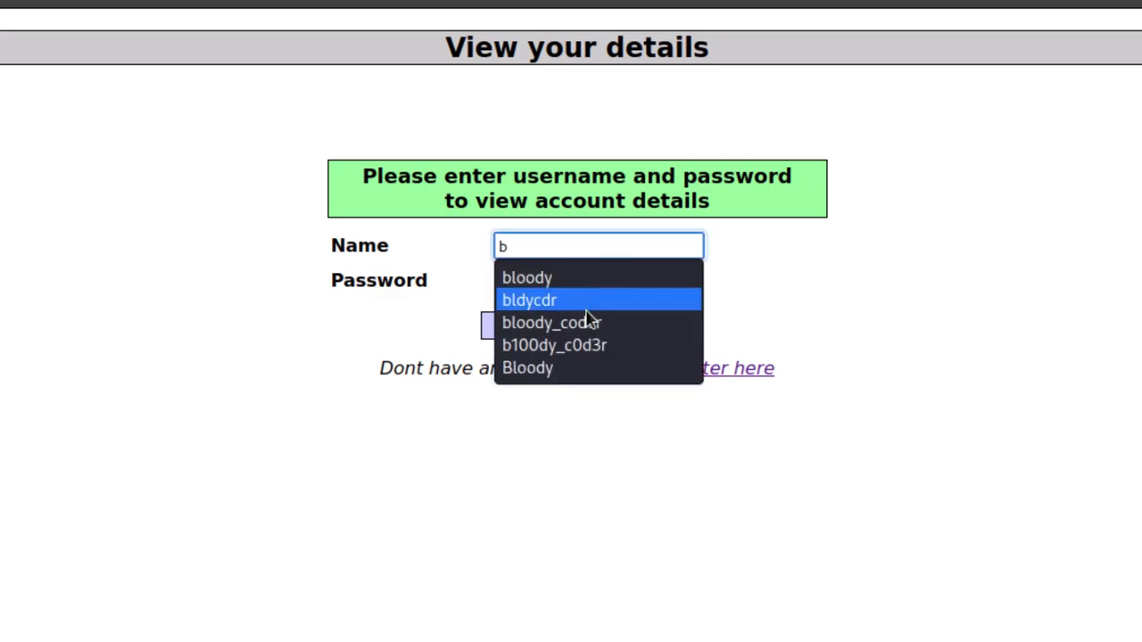
click(526, 279)
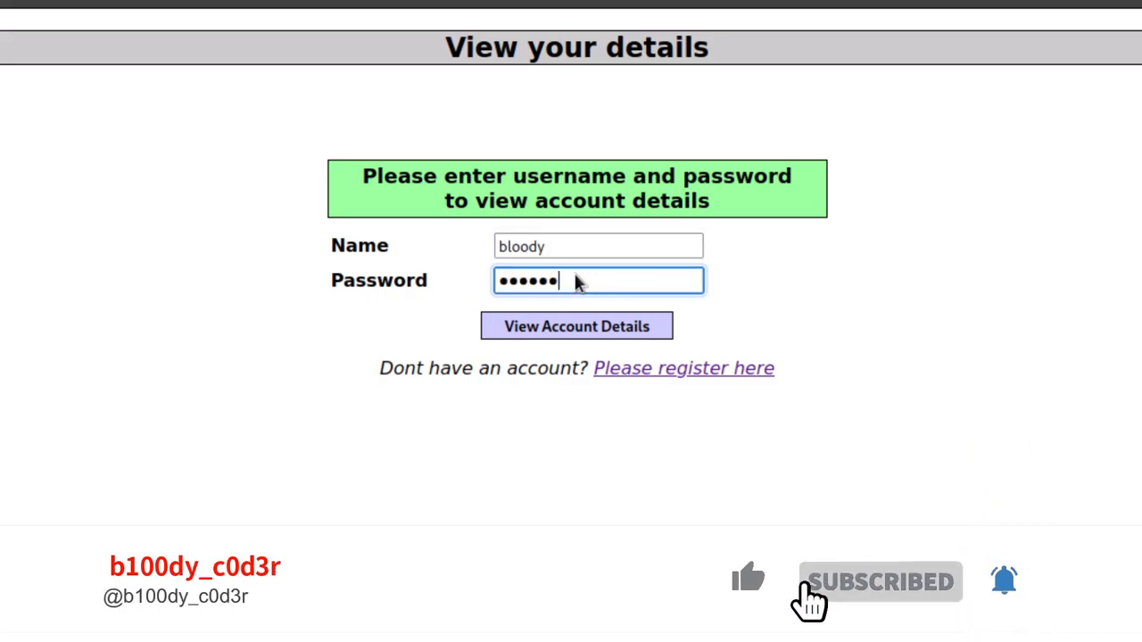
click(577, 324)
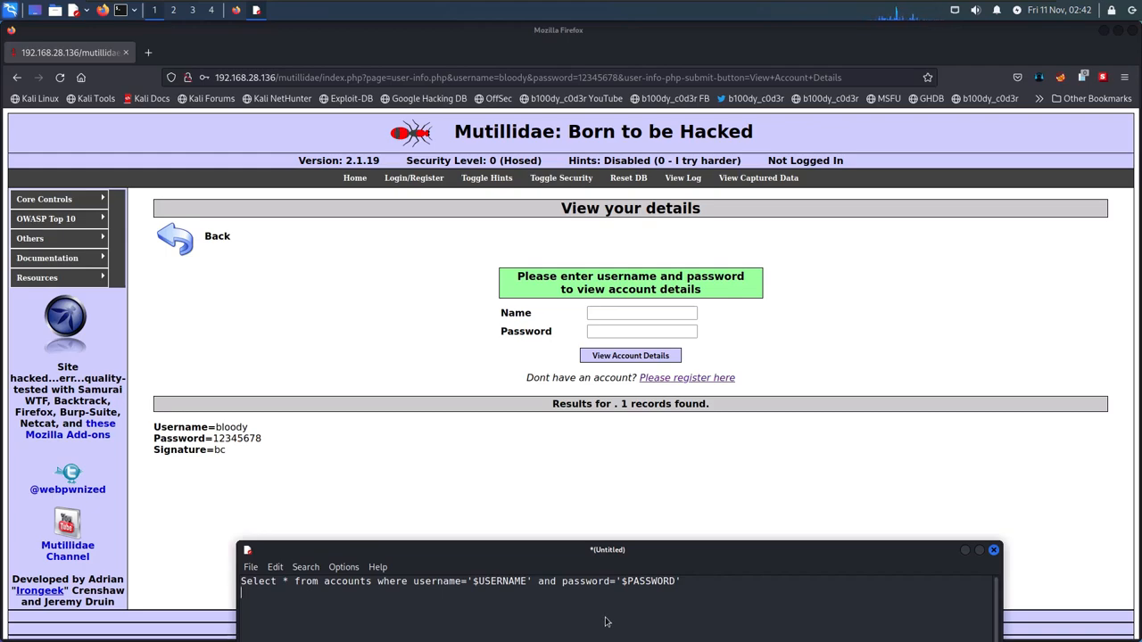
mouse_move(607, 486)
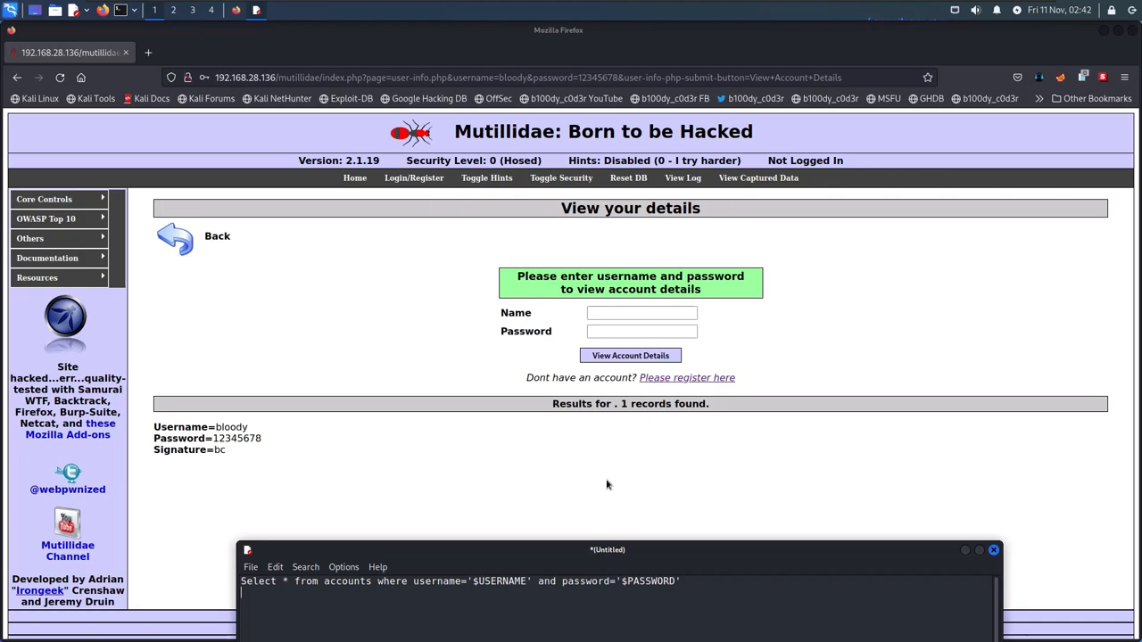
mouse_move(632, 390)
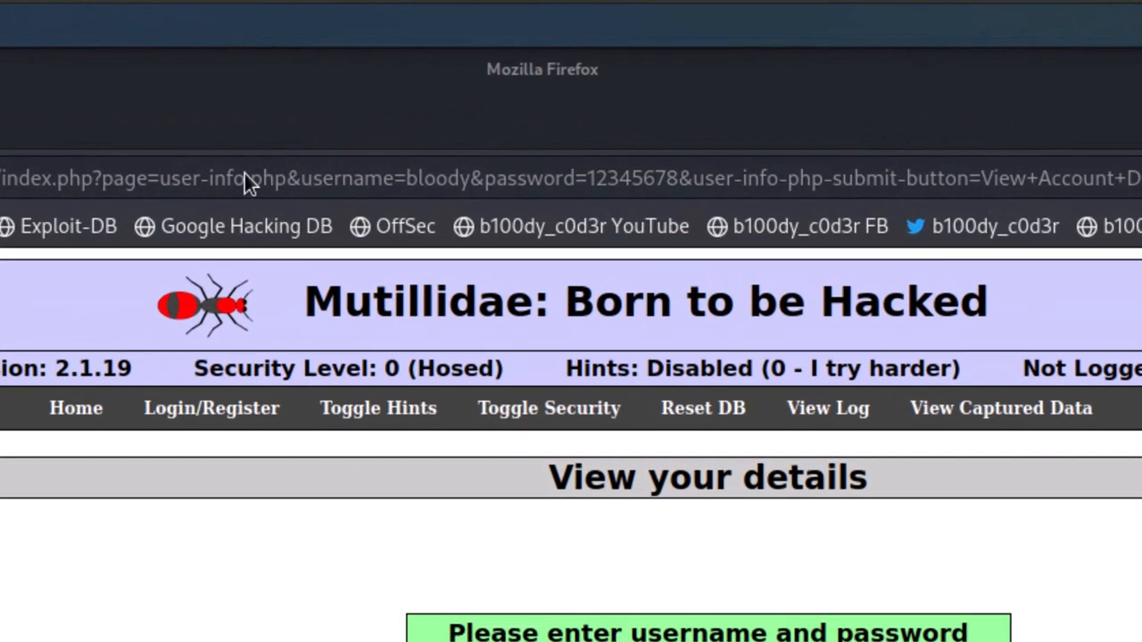
mouse_move(207, 199)
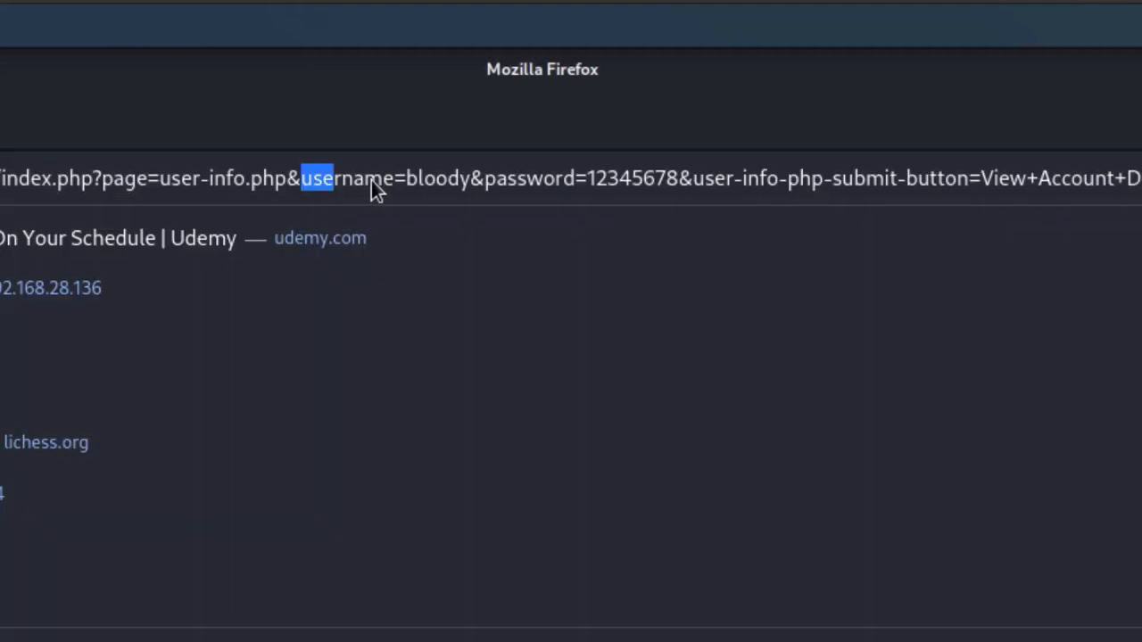
drag(318, 178, 678, 179)
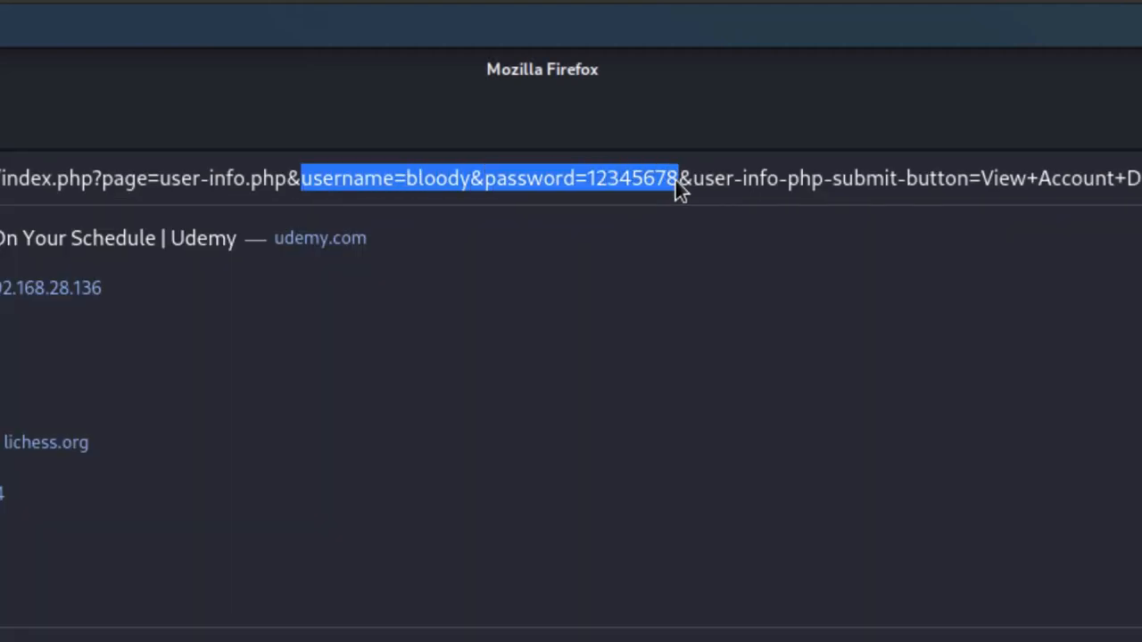
click(535, 77)
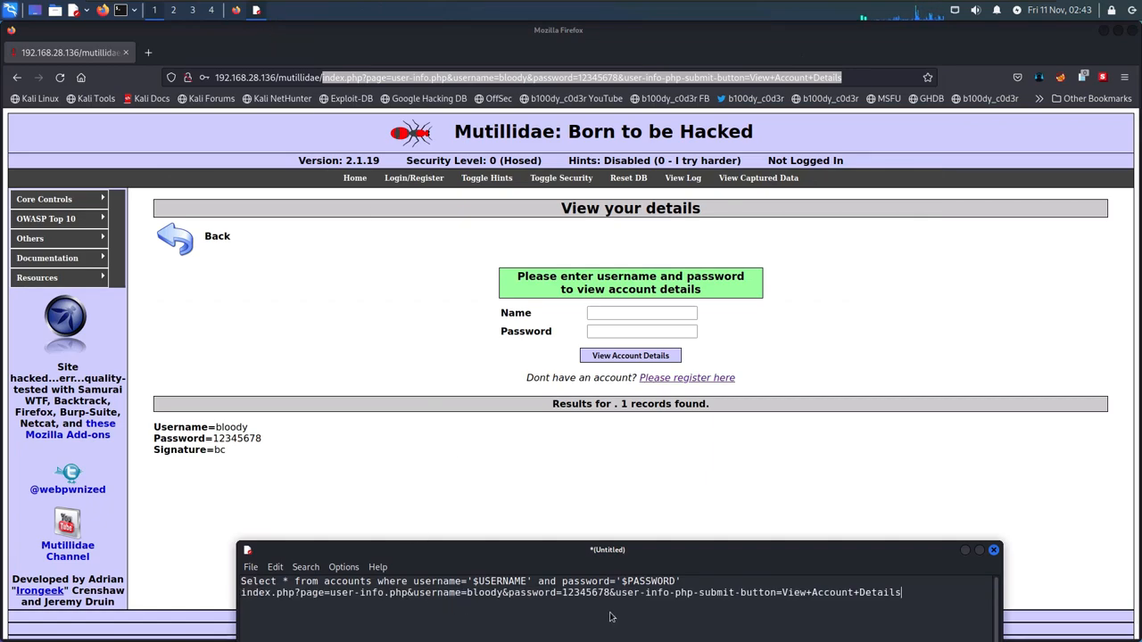
mouse_move(864, 610)
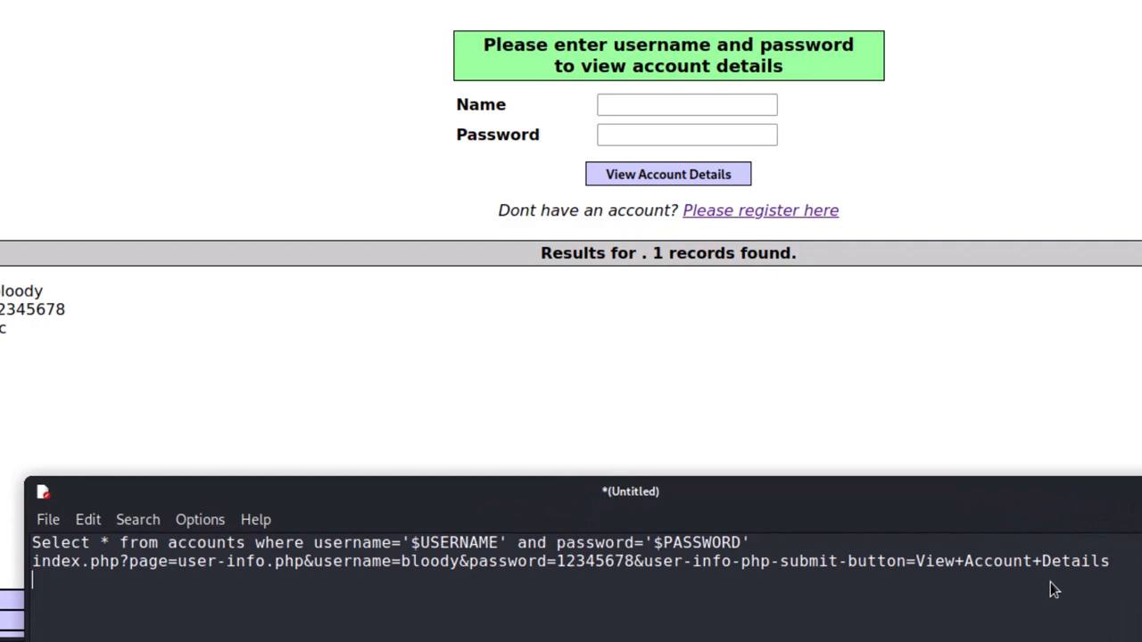
Step: Write an example news.php?id=2 line in the notes, then remove it again
text(news.ph)
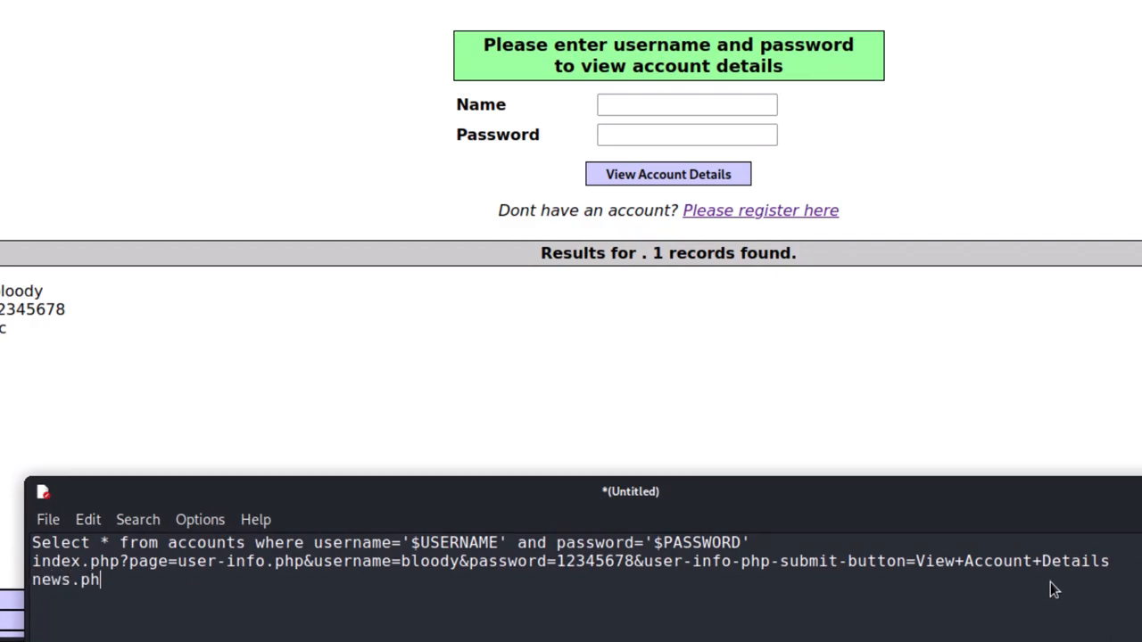
text(?)
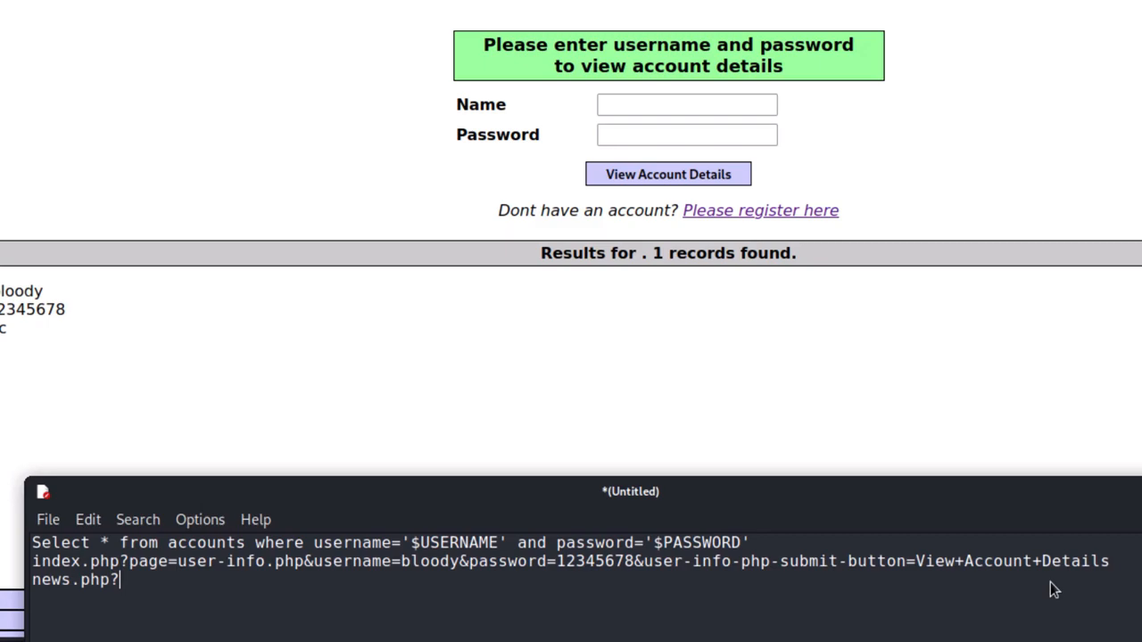
text(id)
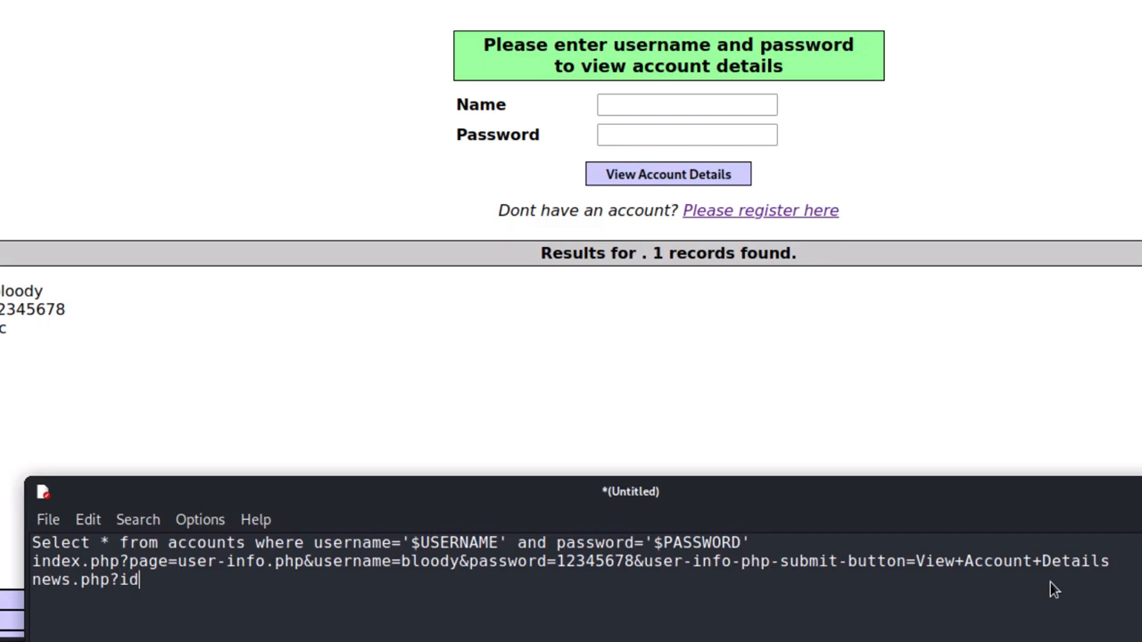
text(=2)
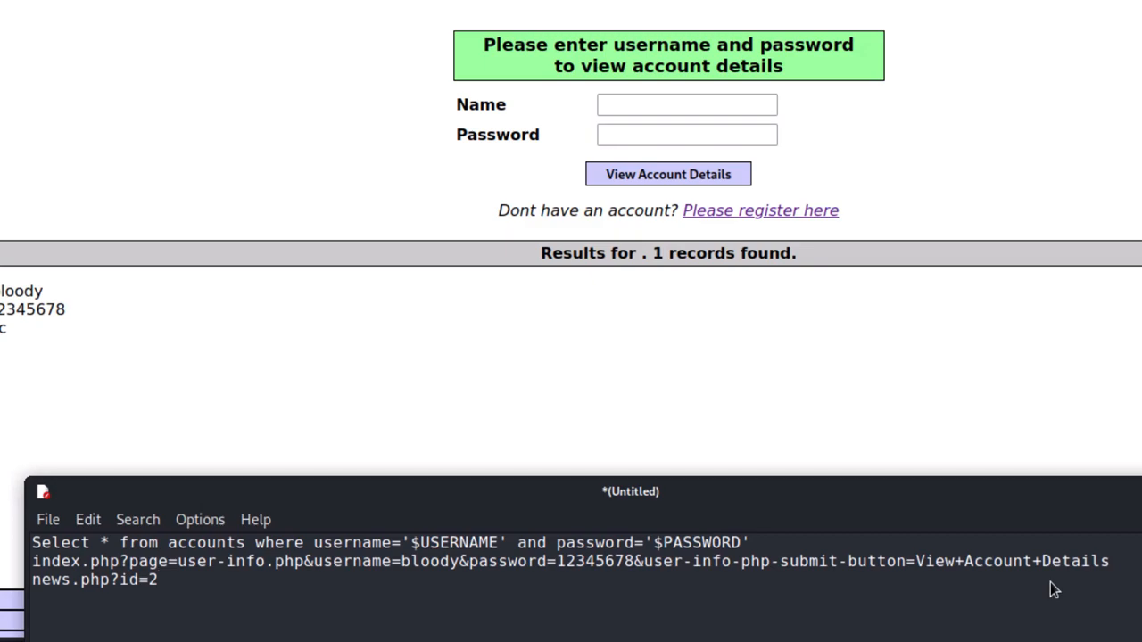
click(159, 580)
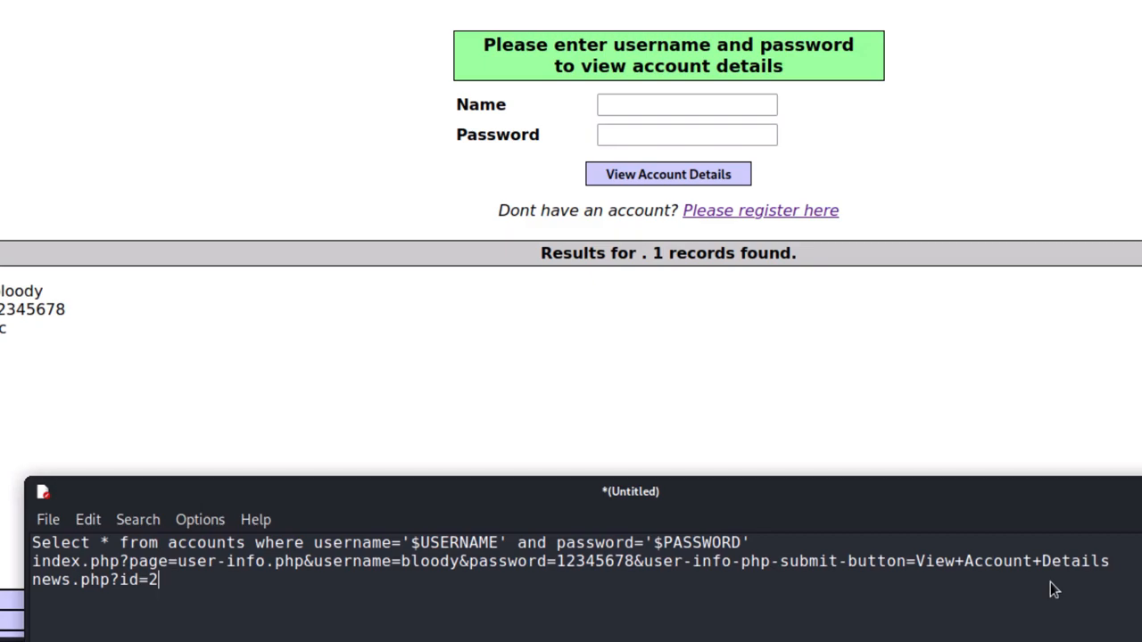
key(Backspace)
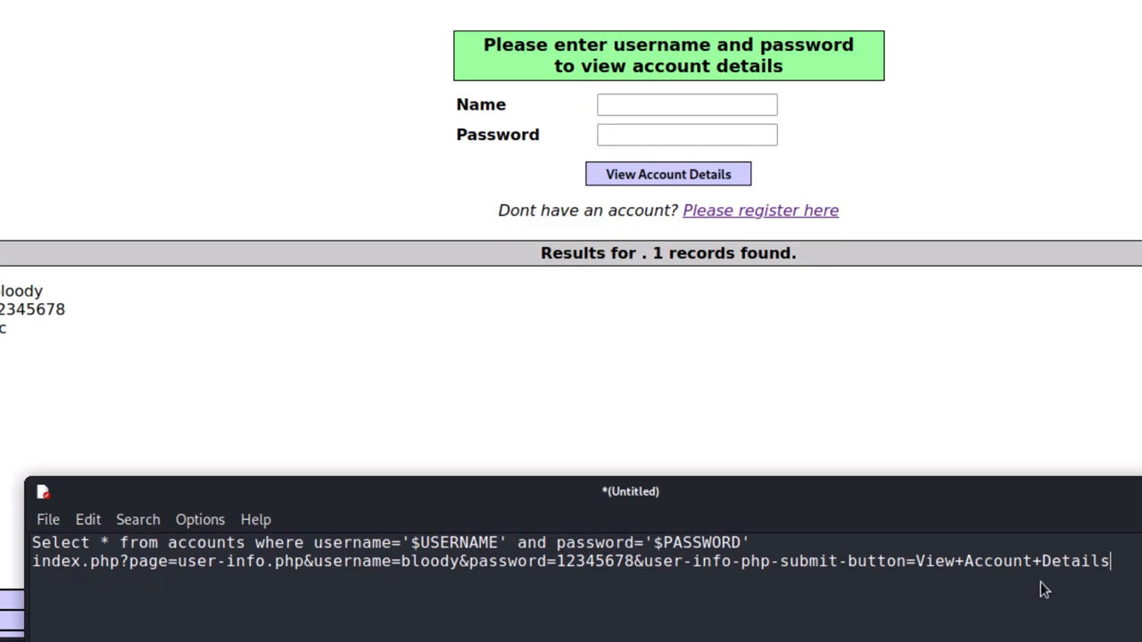
mouse_move(464, 574)
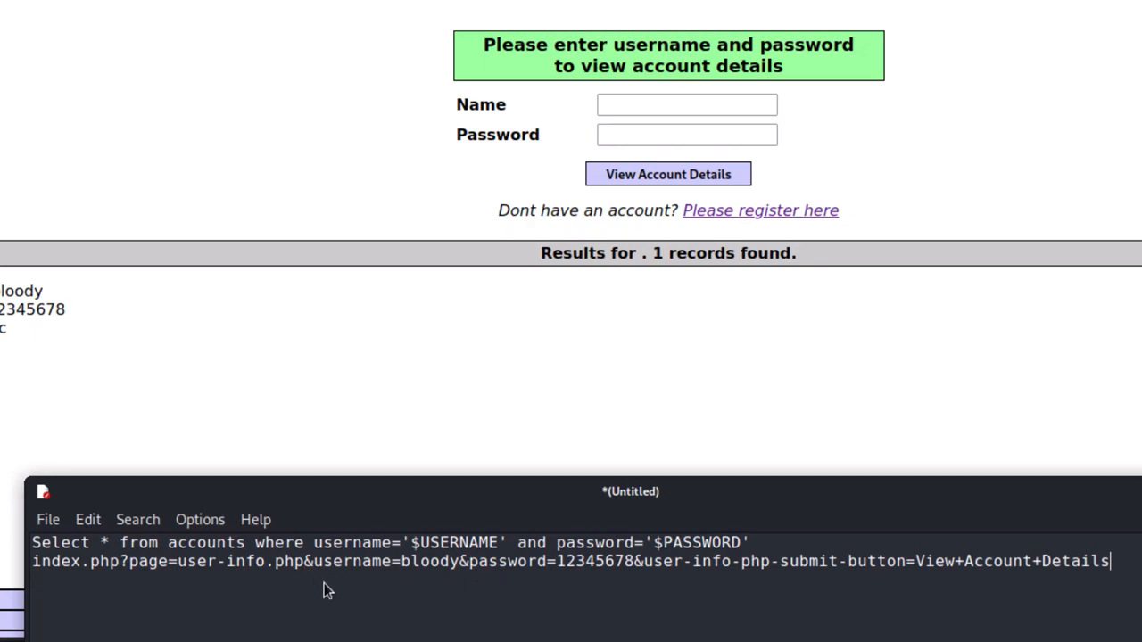
mouse_move(364, 603)
text(' )
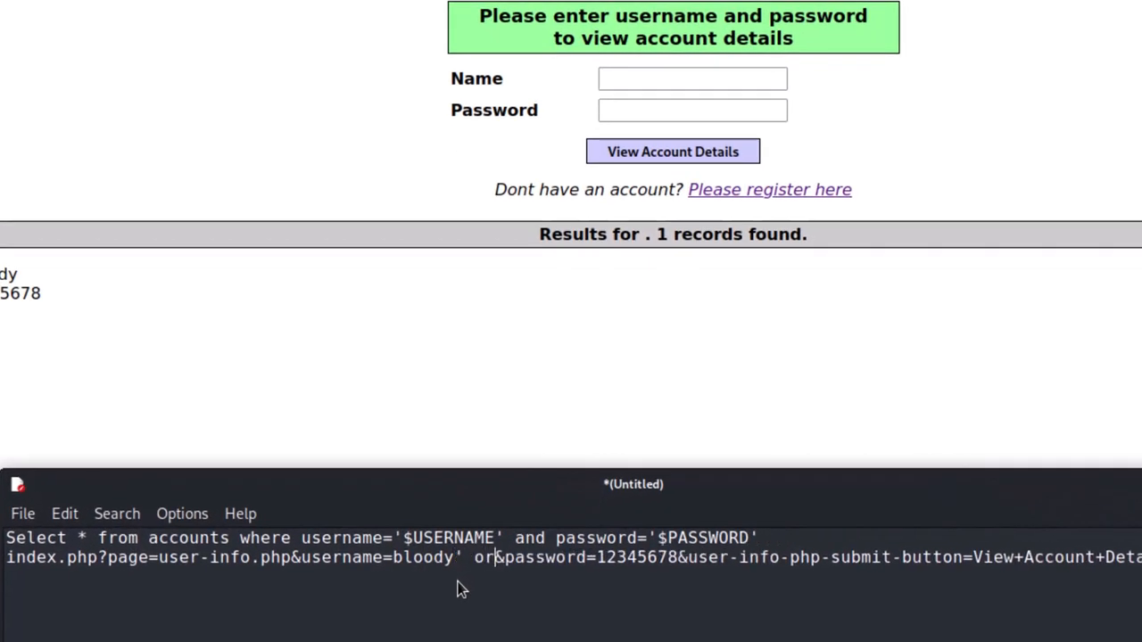
Step: Append ' order by 1# to username=bloody in the noted request string
text(order by)
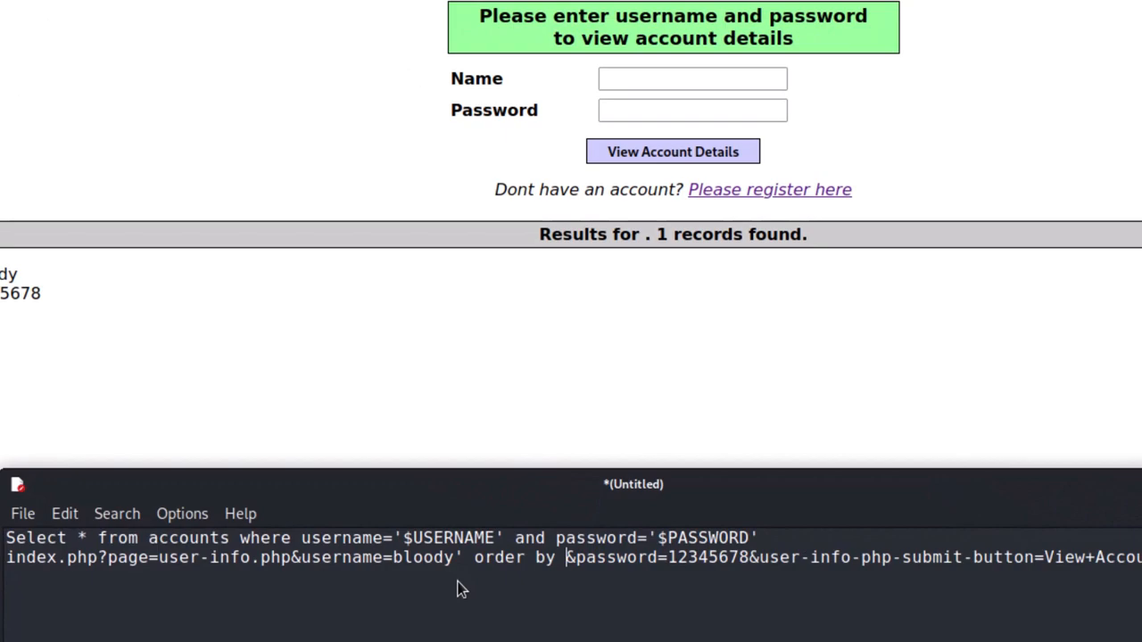
text(1)
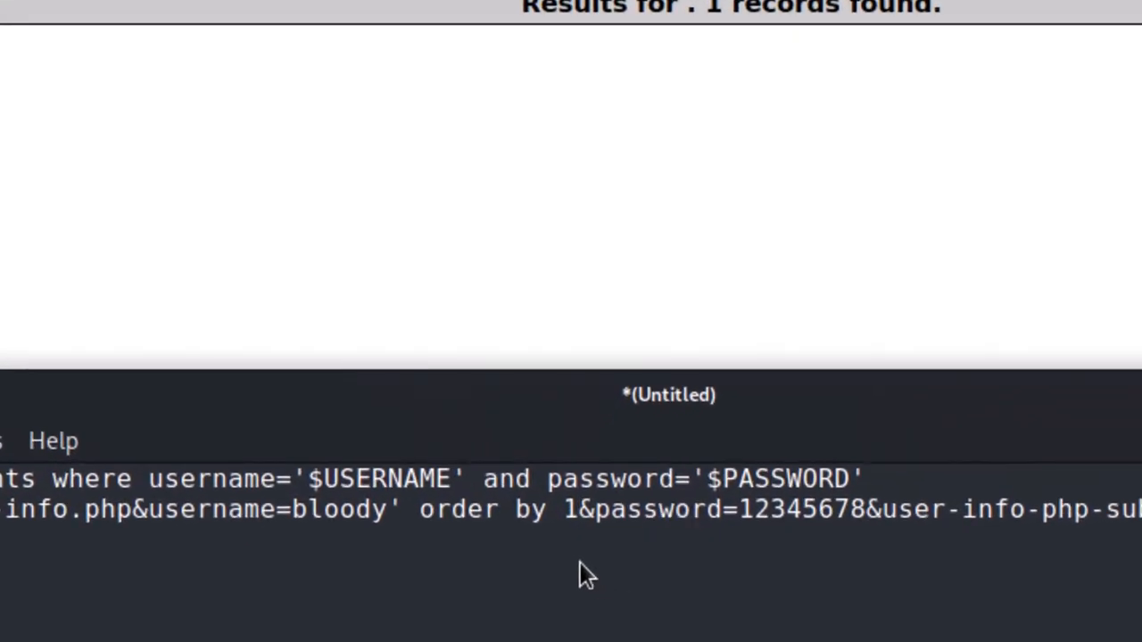
click(580, 511)
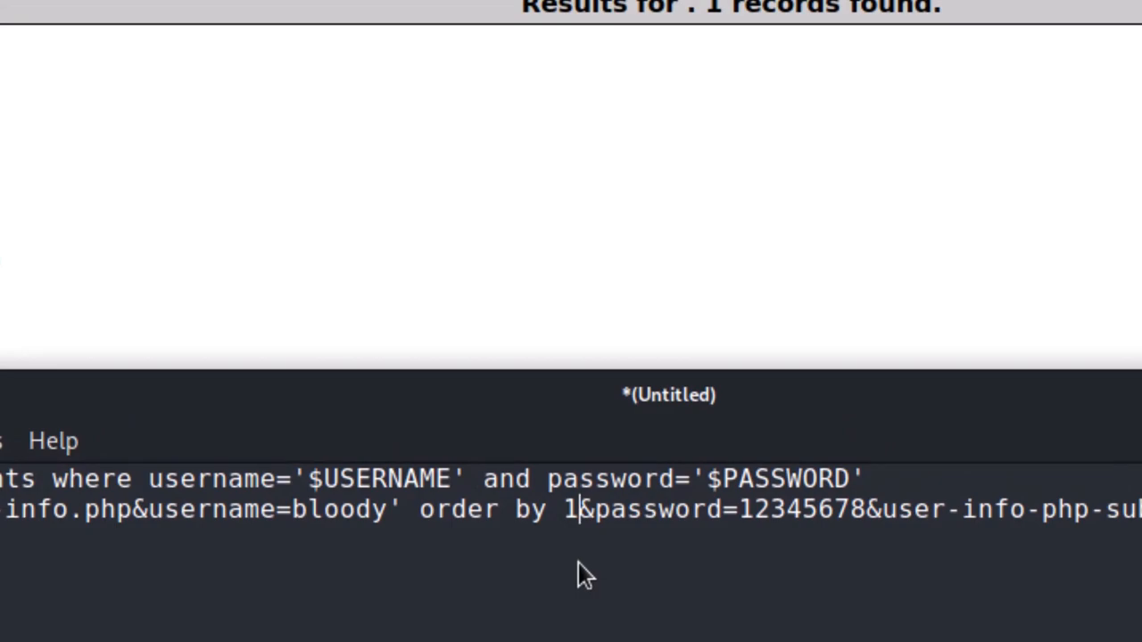
text(#)
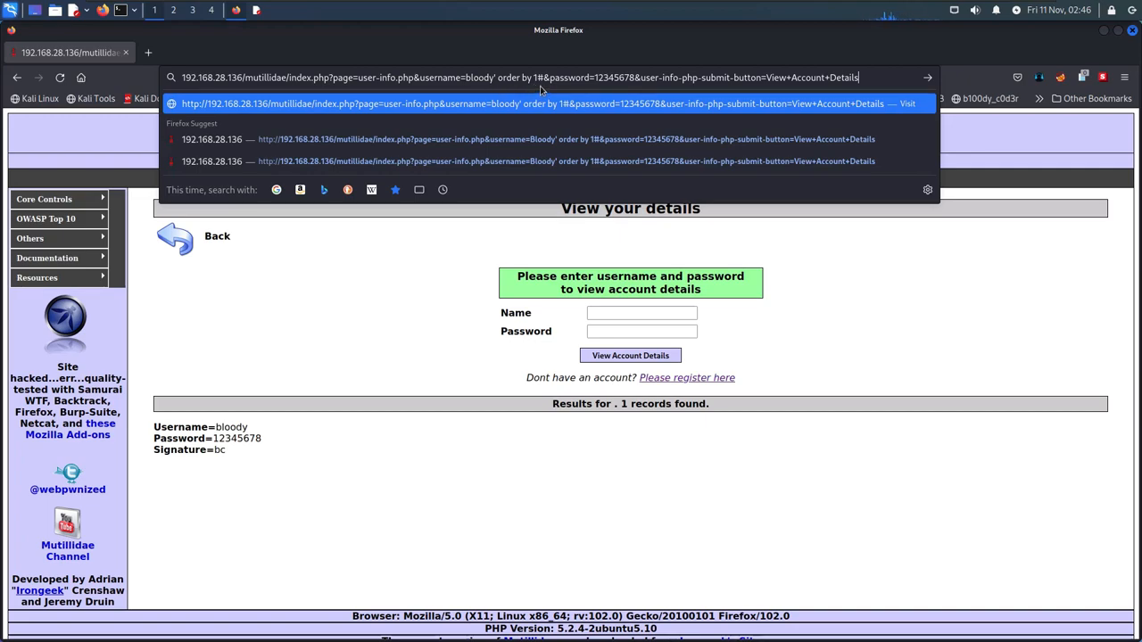
mouse_move(567, 160)
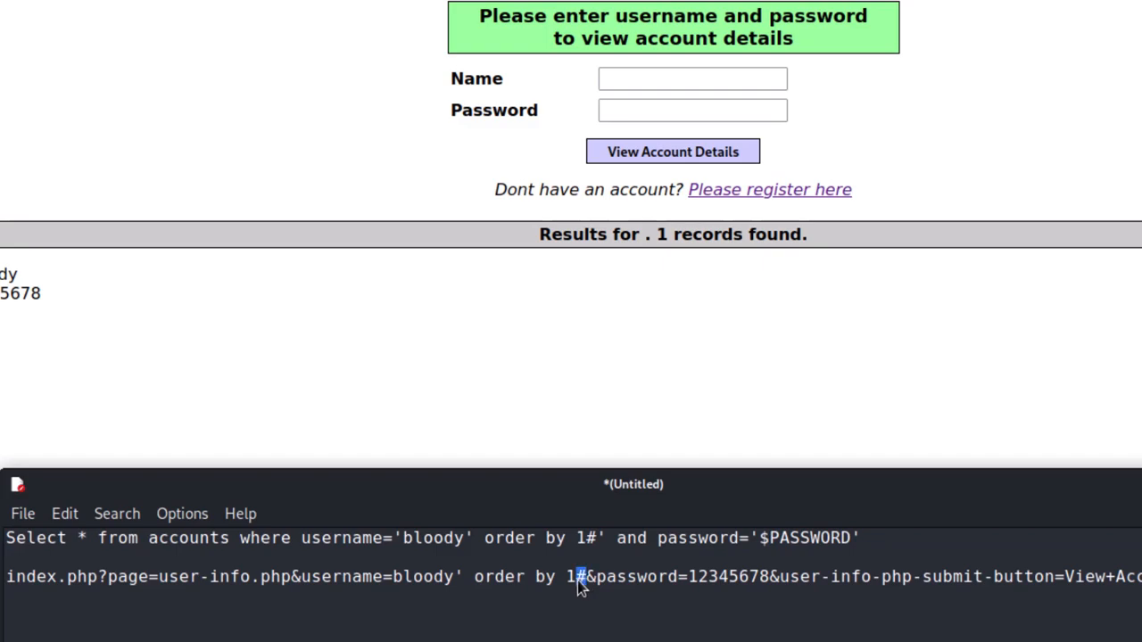
mouse_move(606, 611)
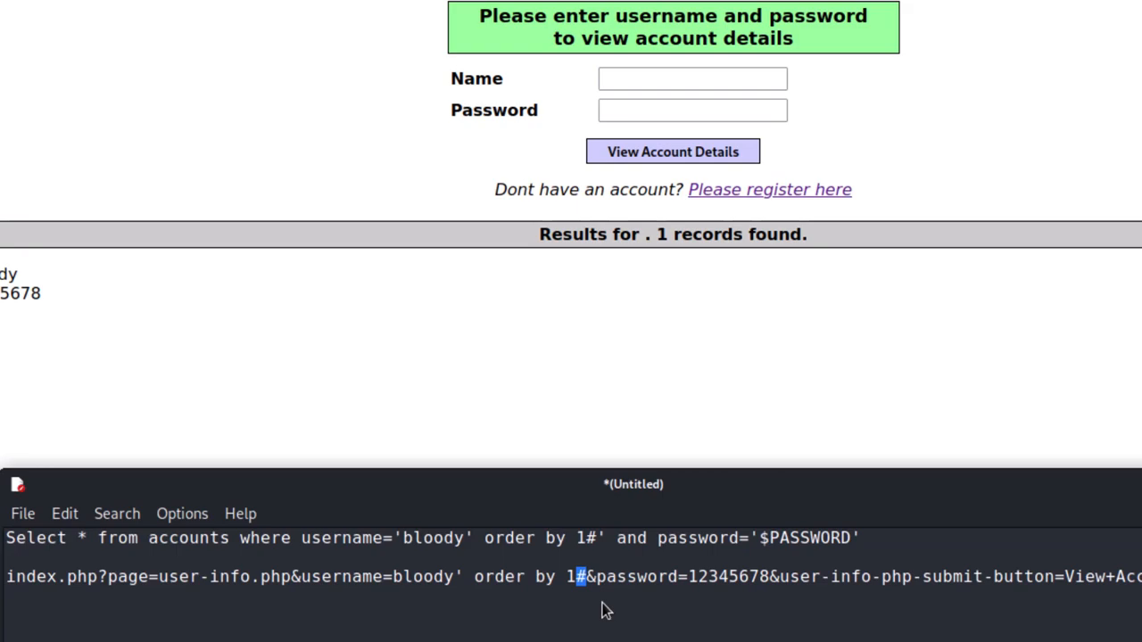
Step: Replace the # after order by 1 with the encoded %23
text(%2)
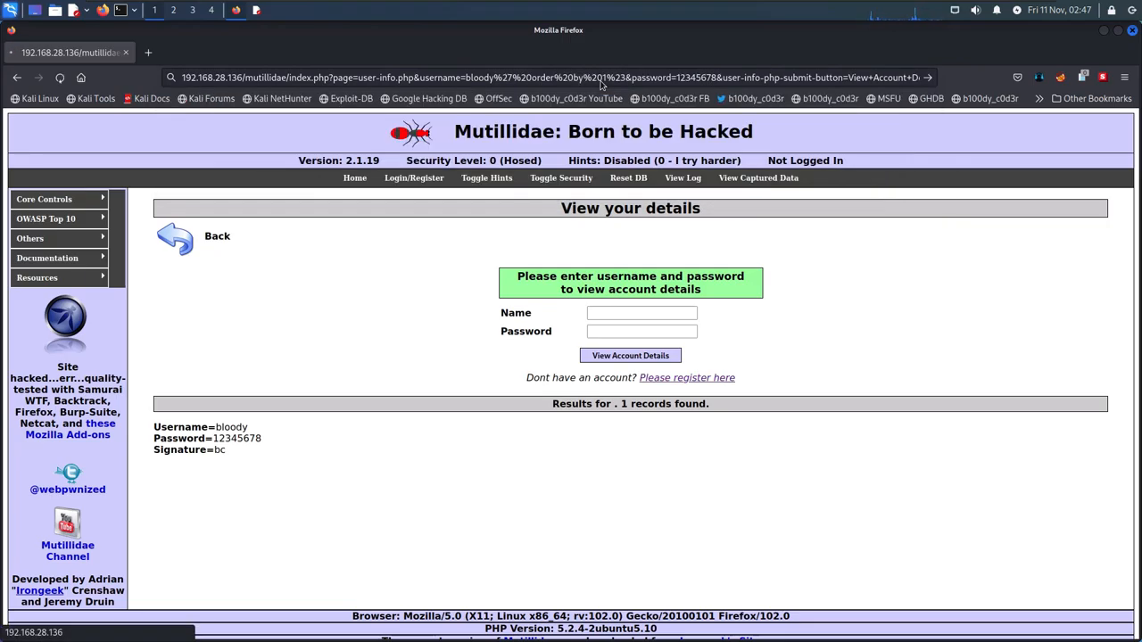
Step: Request the user-info page with the order by 1%23 injection; bloody's record still returns
key(ctrl+plus)
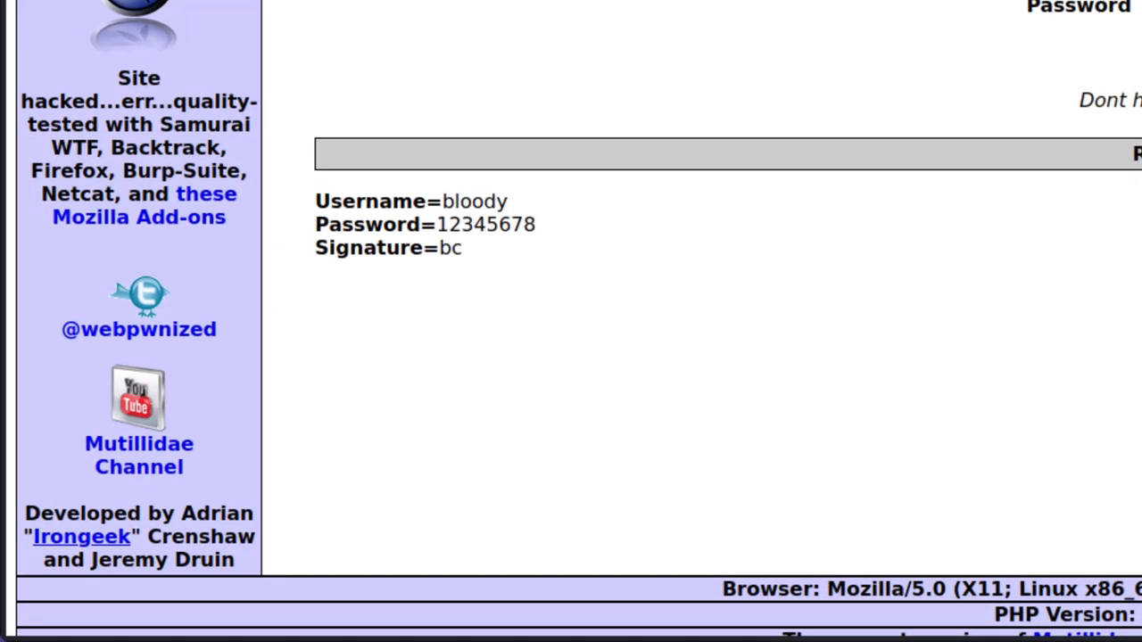
mouse_move(778, 114)
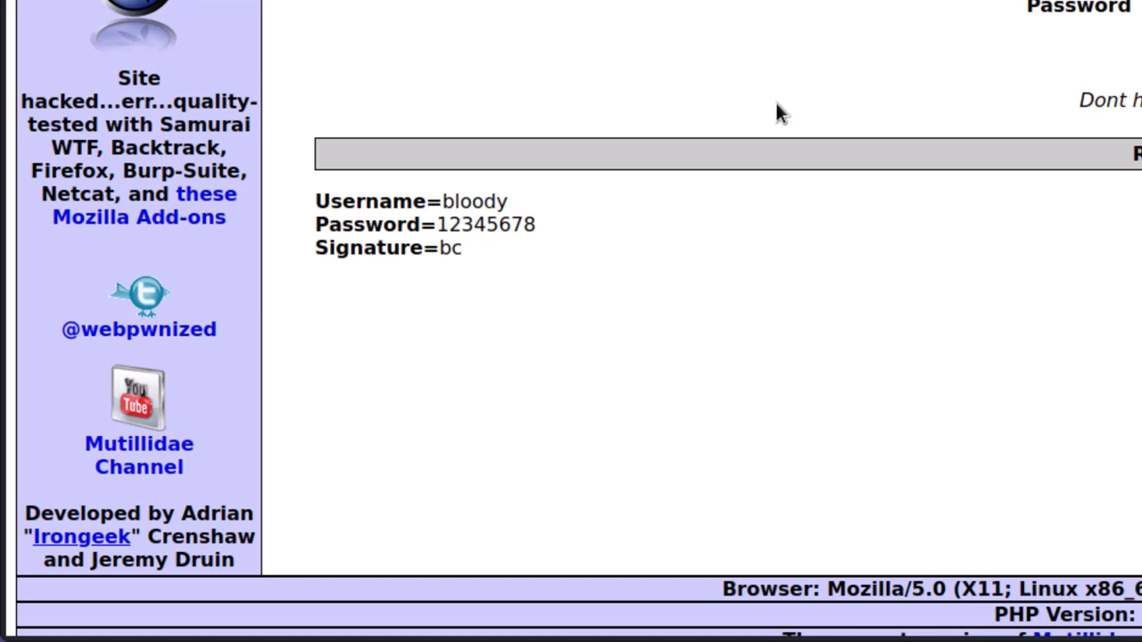
mouse_move(945, 50)
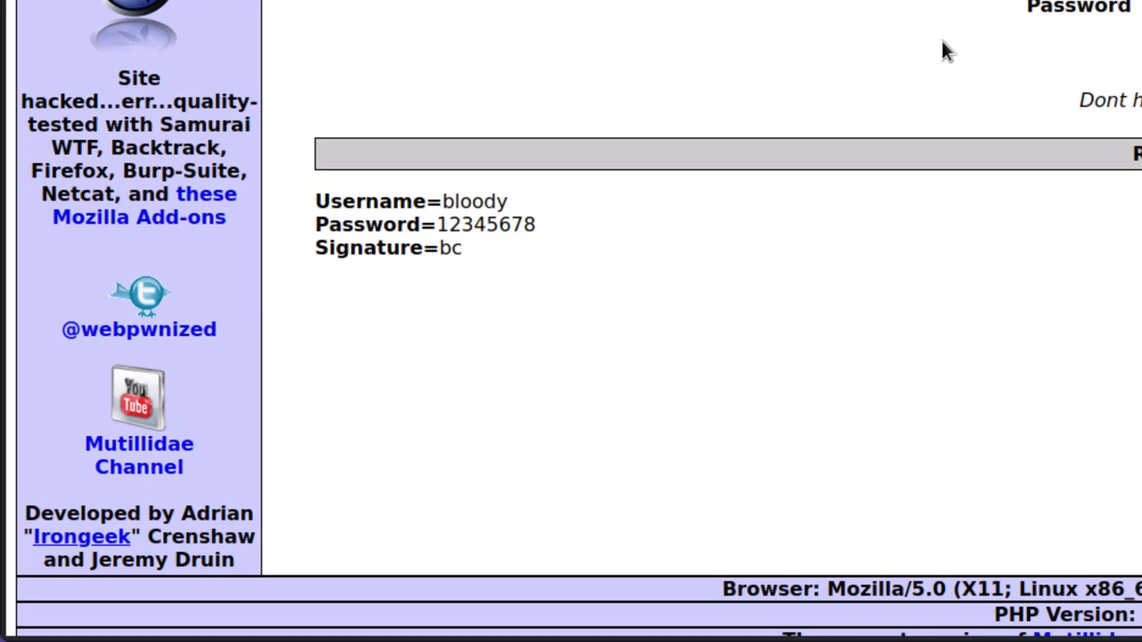
mouse_move(937, 50)
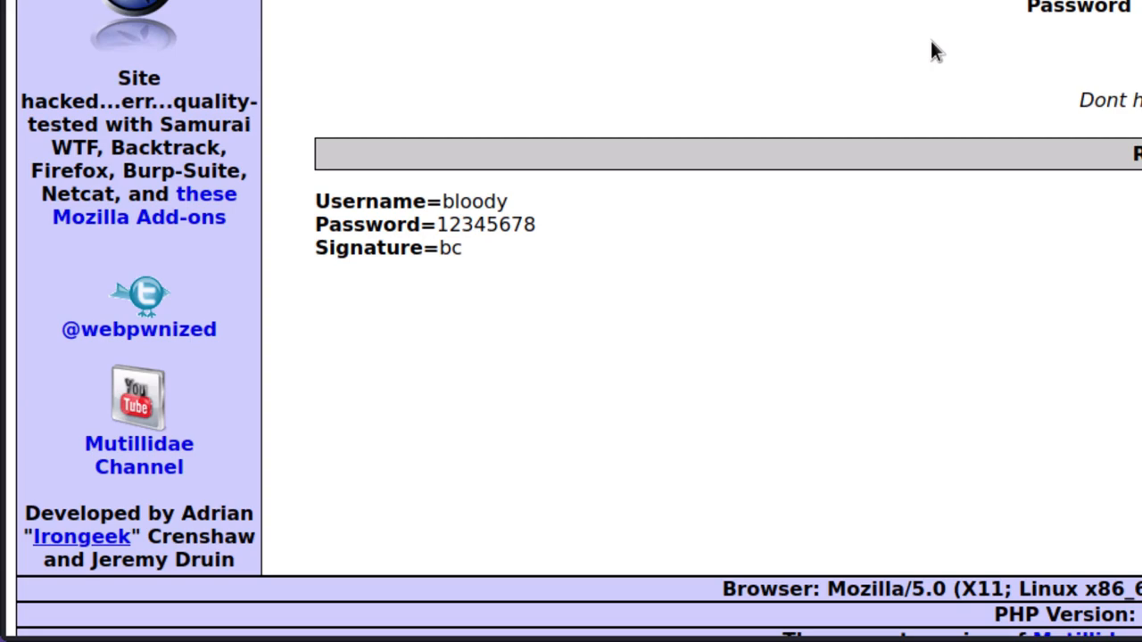
mouse_move(810, 221)
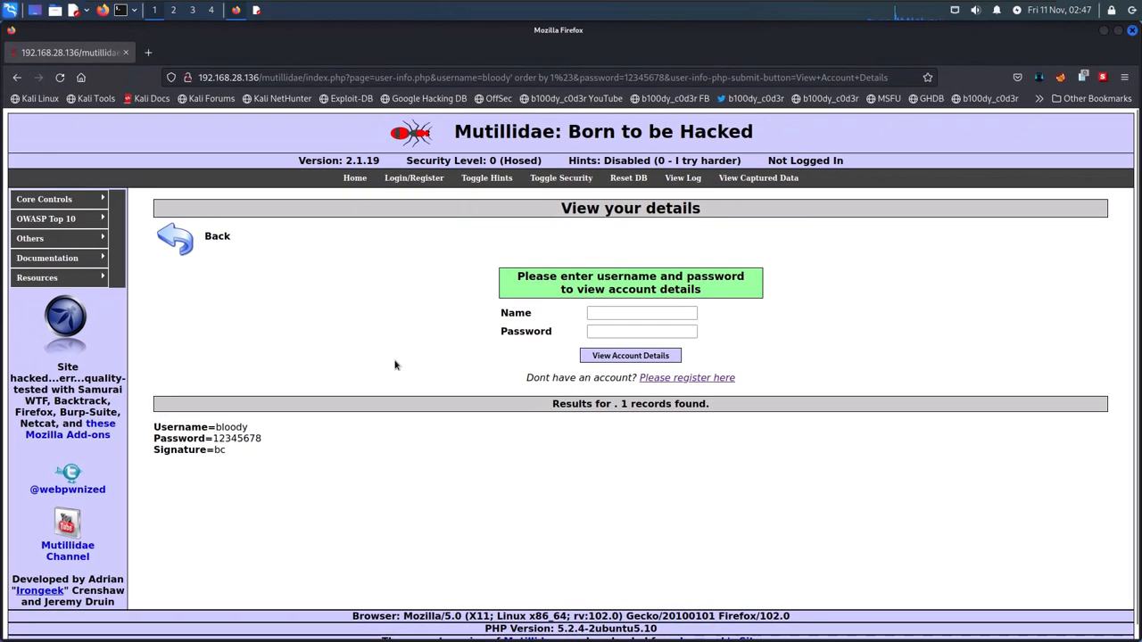
Step: Change the injected order-by column to 10000, yielding the Unknown column '10000' error
click(535, 78)
text(00)
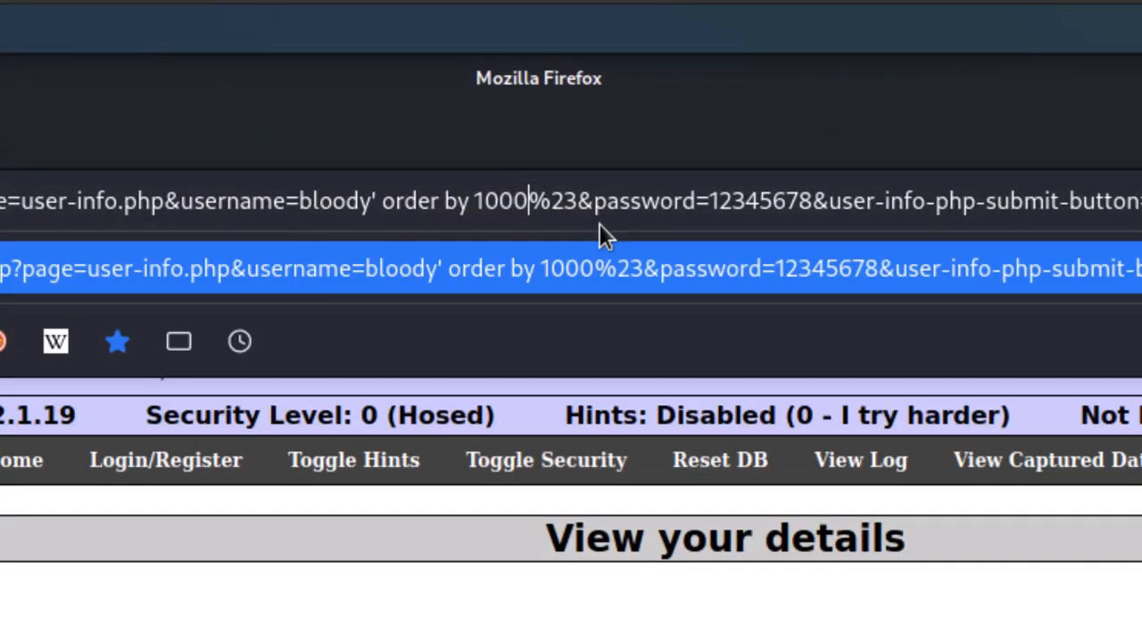
text(0)
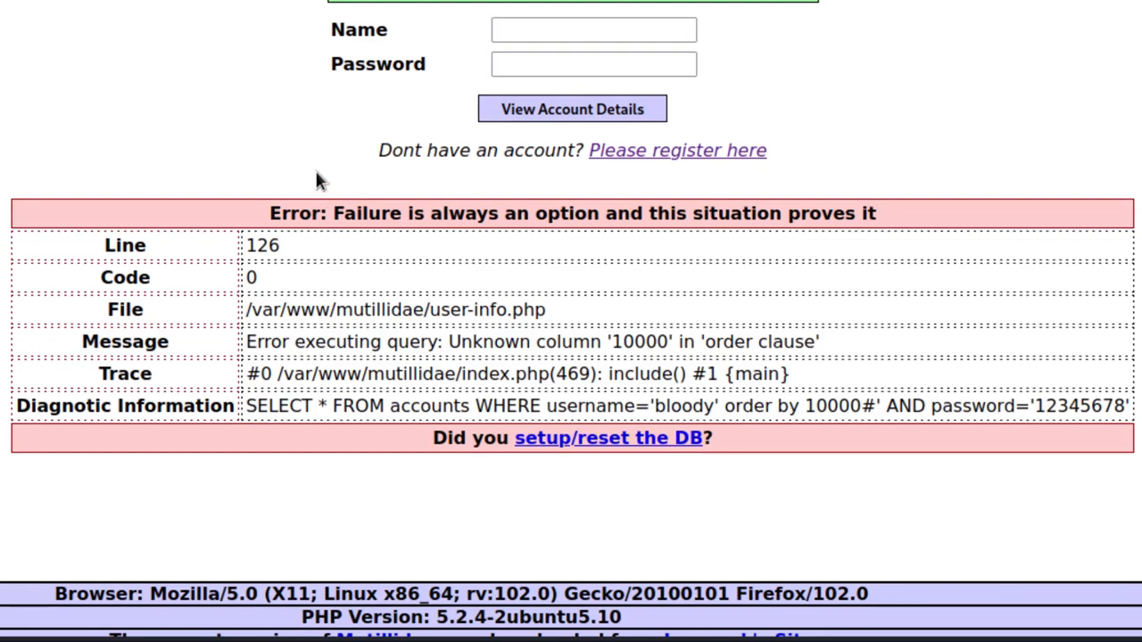
mouse_move(335, 160)
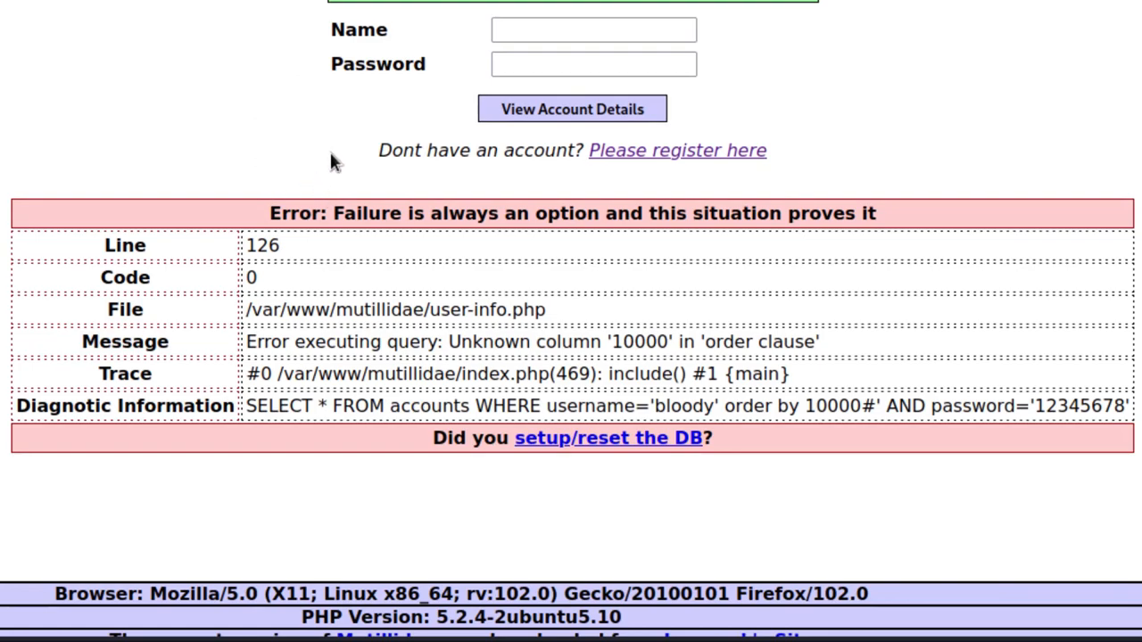
mouse_move(455, 348)
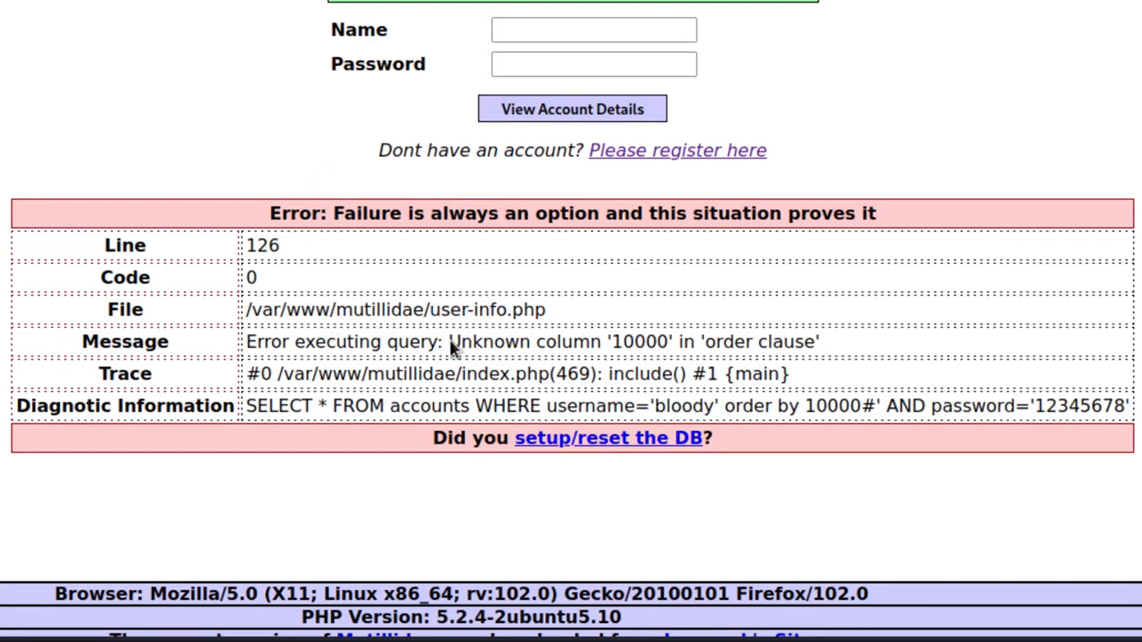
mouse_move(878, 347)
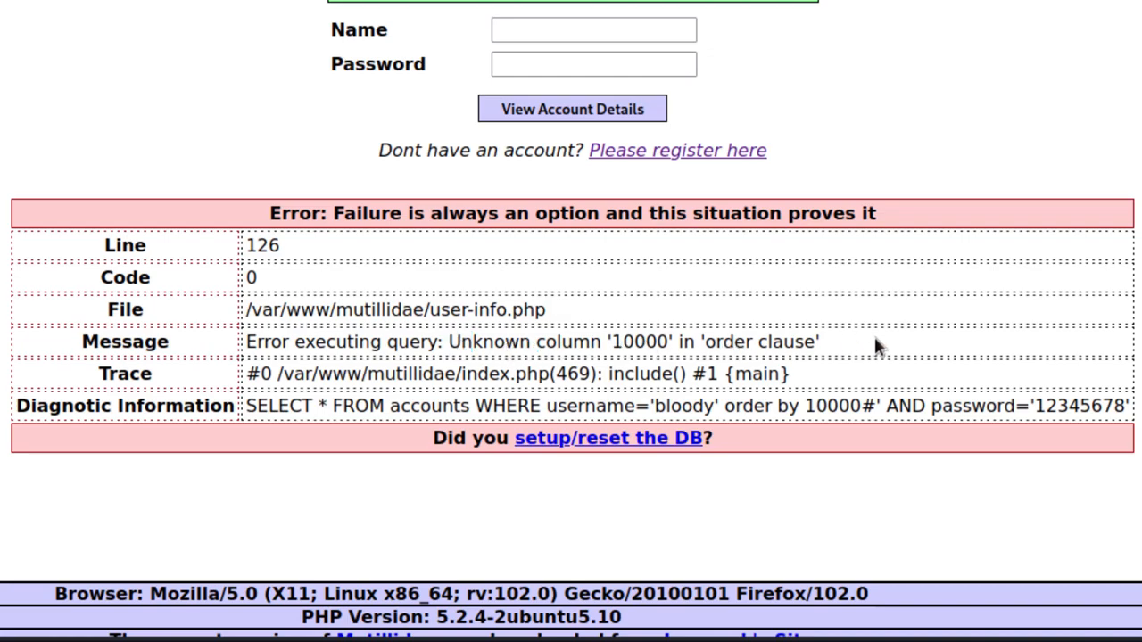